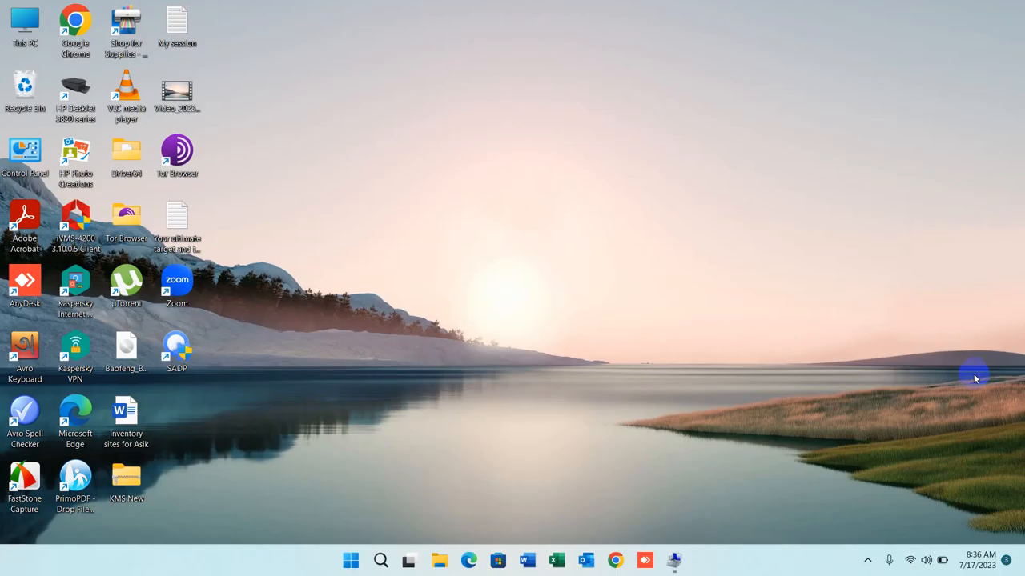
{"action": "mouse_move", "coordinate": [531, 276]}
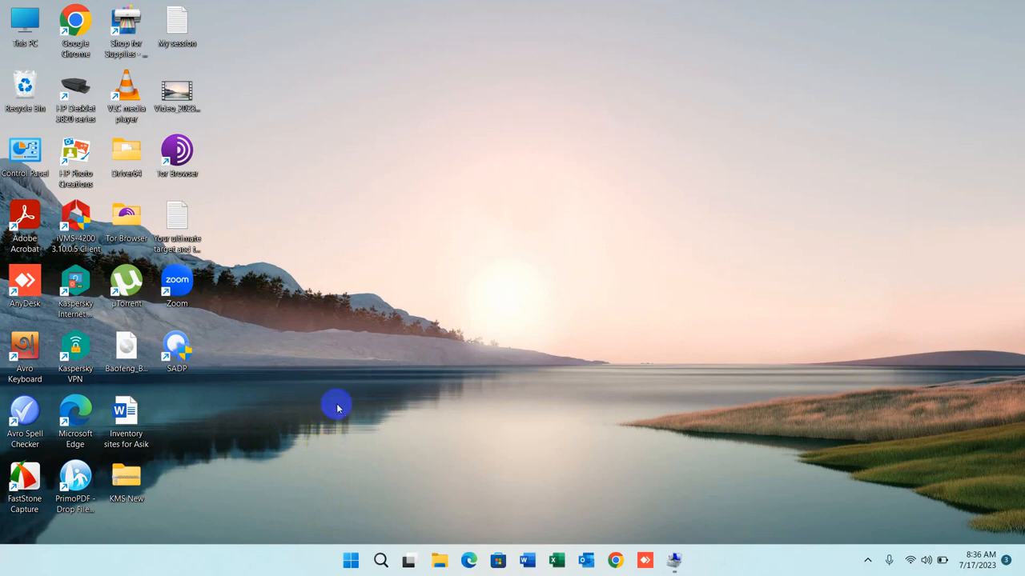
{"action": "mouse_move", "coordinate": [536, 332]}
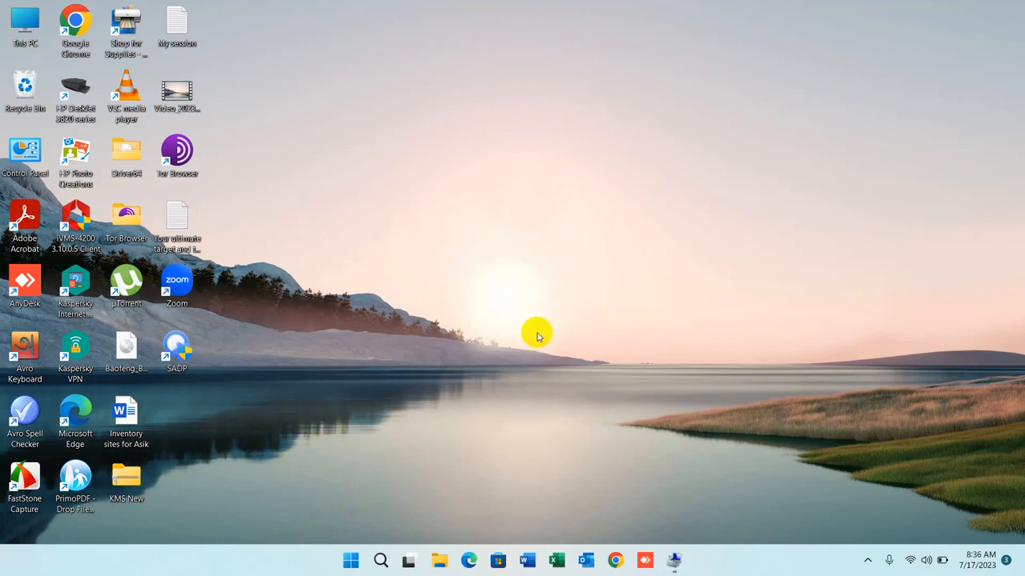
{"action": "mouse_move", "coordinate": [536, 439]}
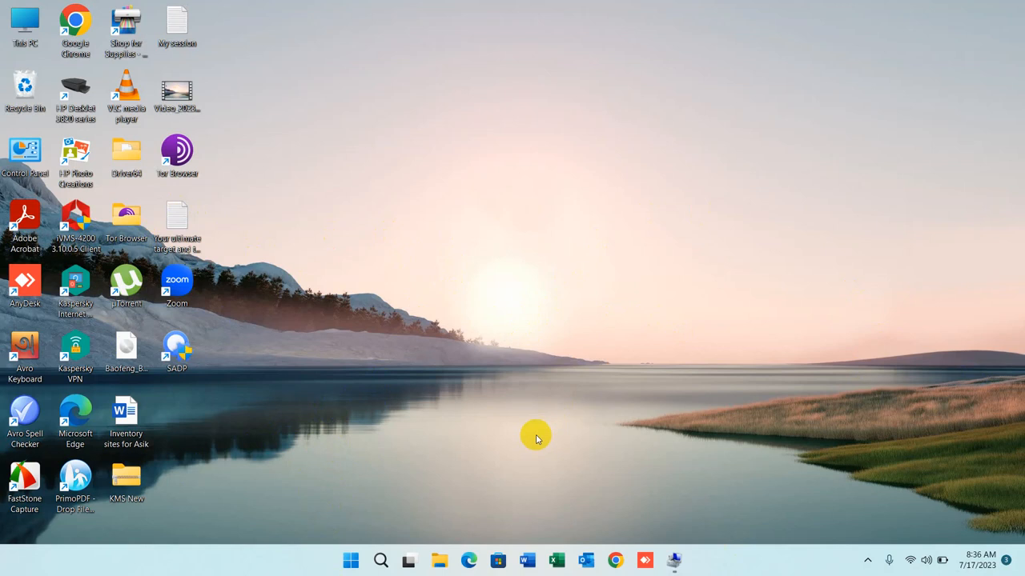
Launch DiskPart by running 'diskpart' from a Command Prompt window
{"action": "key", "text": "Win+r"}
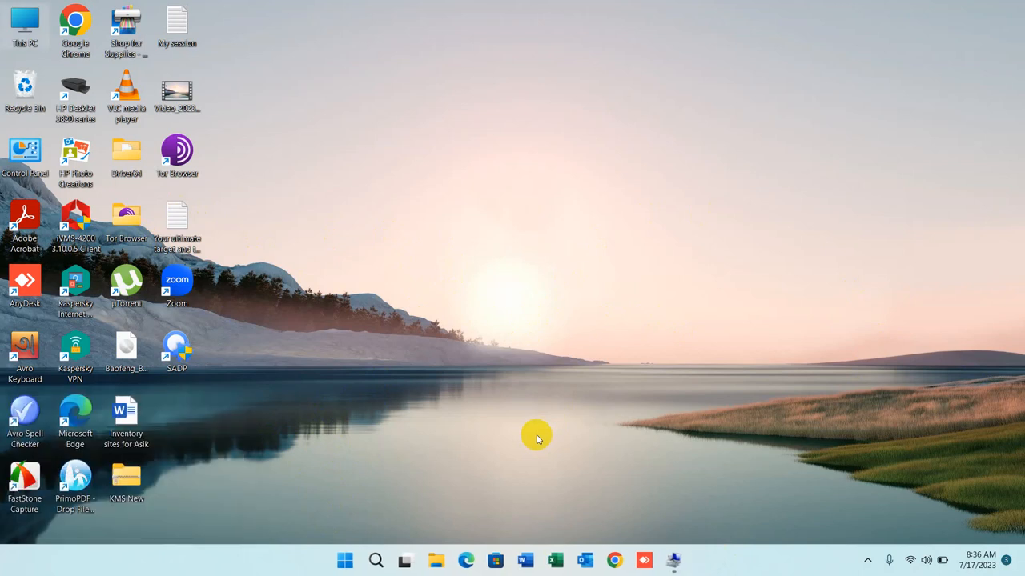
{"action": "left_click", "coordinate": [687, 560]}
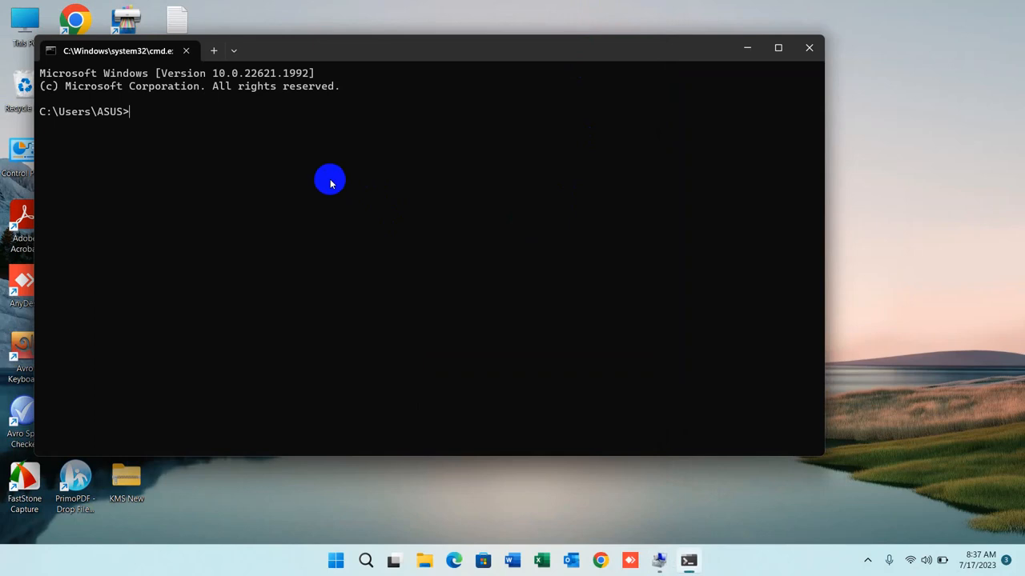
{"action": "type", "text": "dis"}
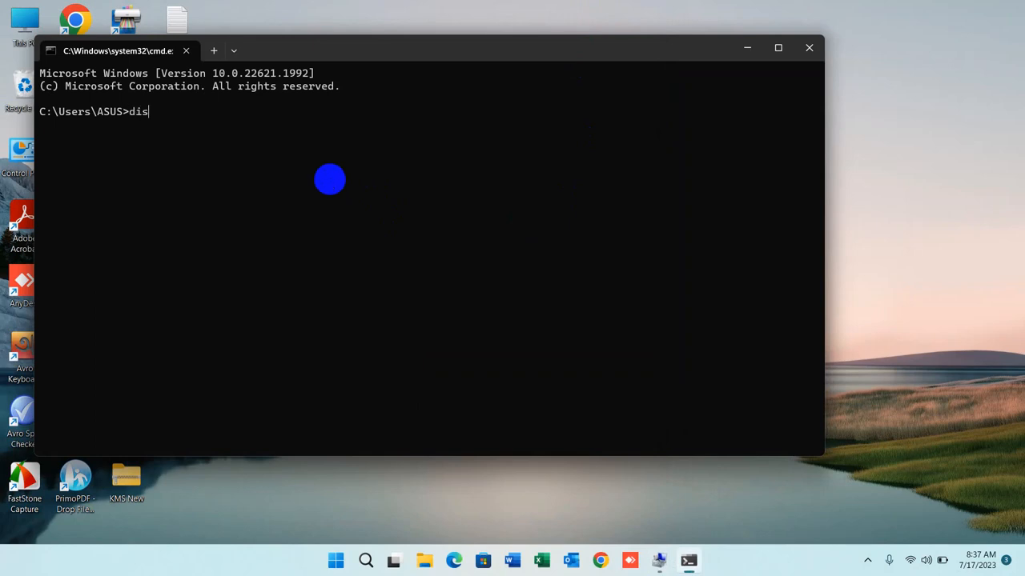
{"action": "type", "text": "kpart"}
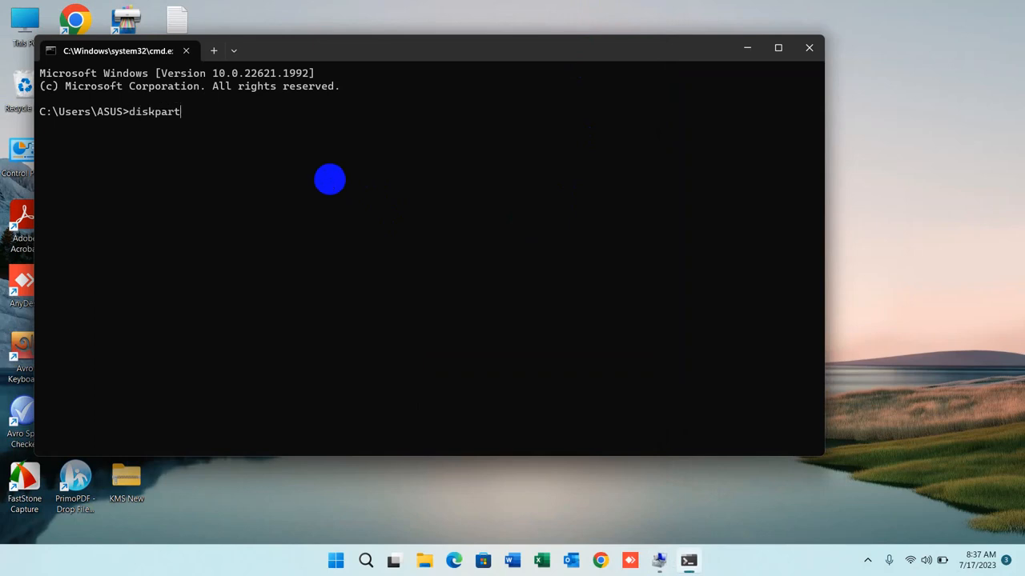
{"action": "key", "text": "Enter"}
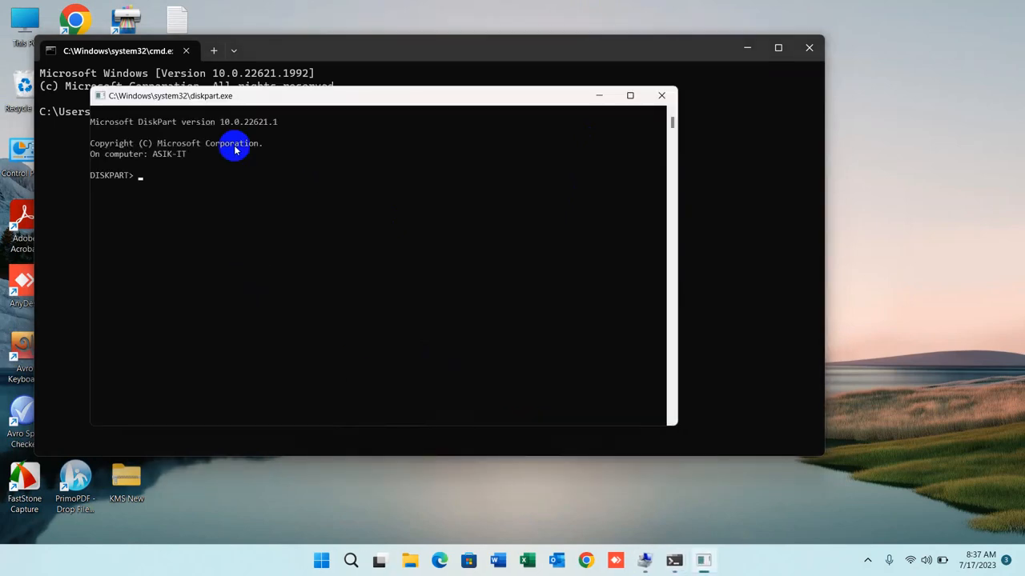
List the disks (931 GB Disk 0, 476 GB Disk 1) and select disk 0
{"action": "type", "text": "list disk"}
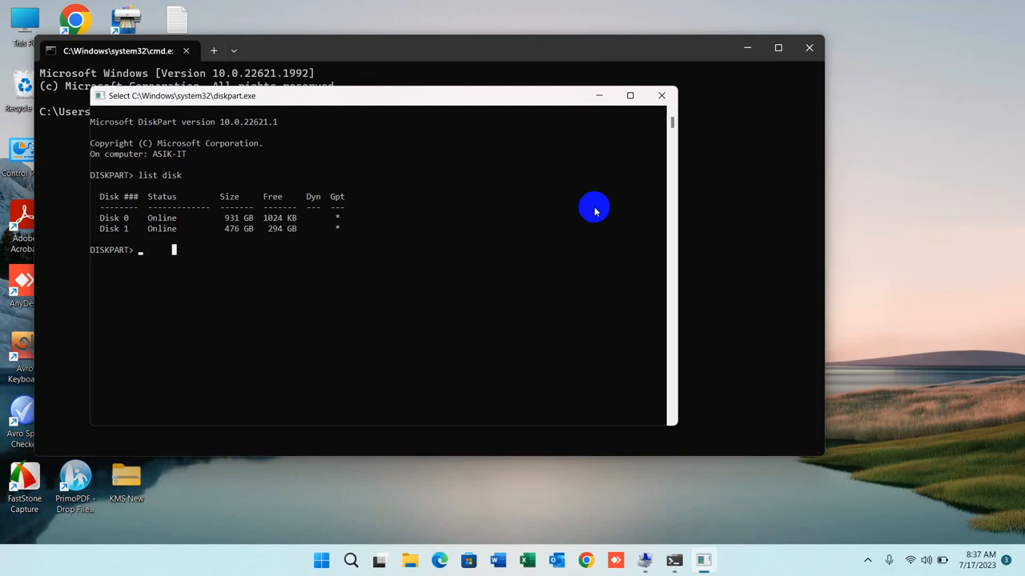
{"action": "type", "text": "select disk 0"}
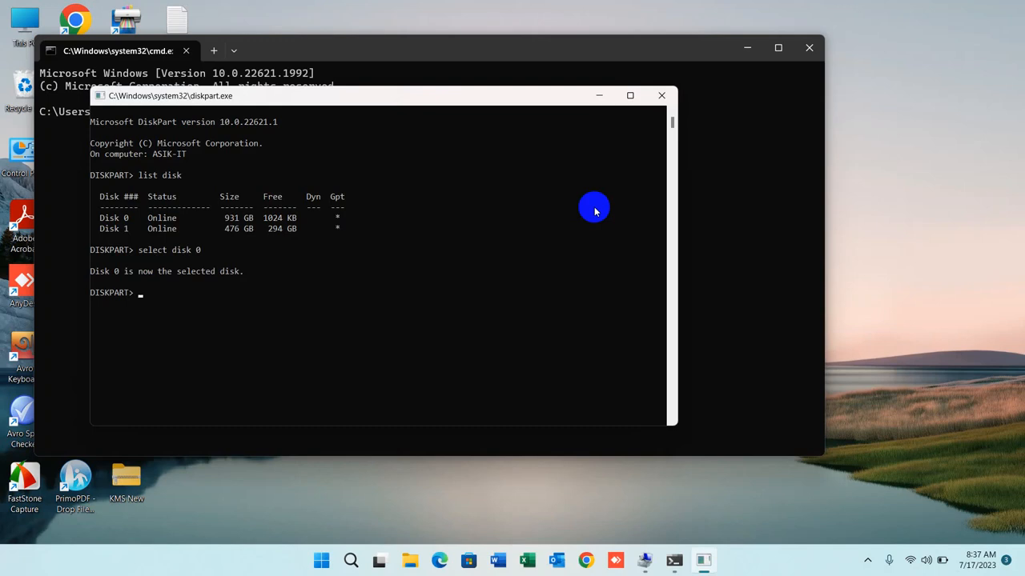
Run 'clean' on Disk 0 and highlight the successful-clean message
{"action": "type", "text": "clean"}
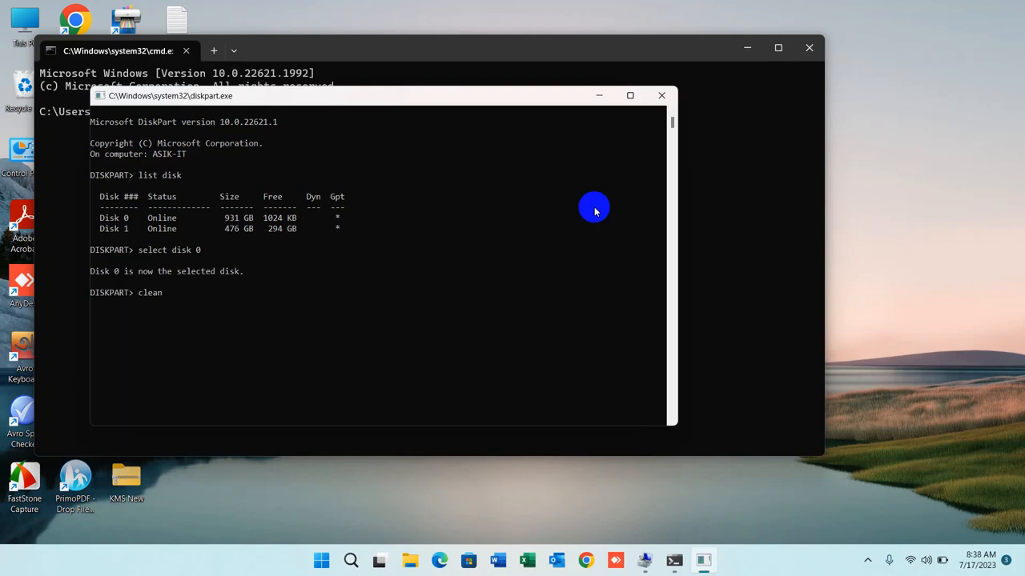
{"action": "mouse_move", "coordinate": [526, 263]}
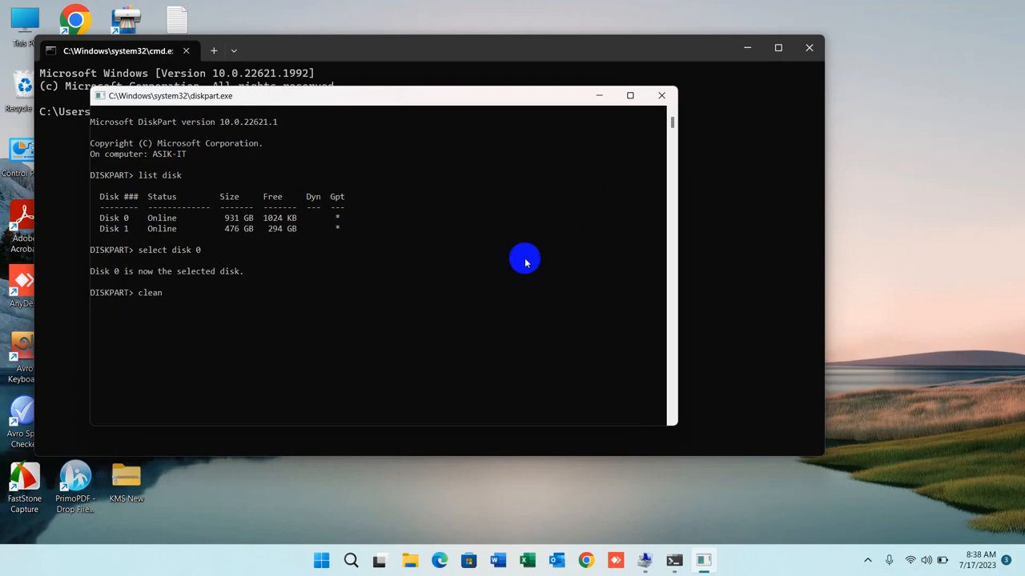
{"action": "mouse_move", "coordinate": [480, 272]}
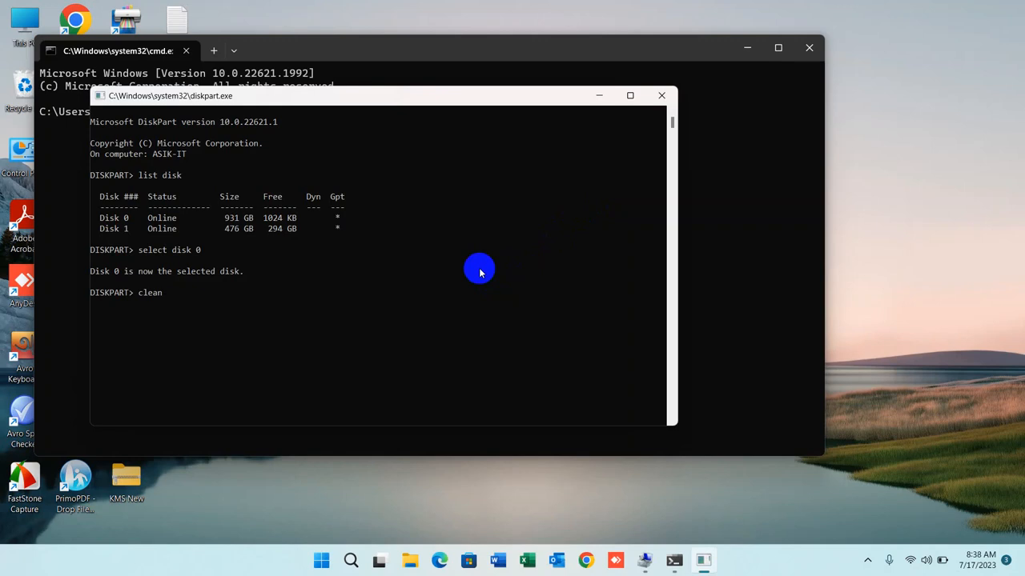
{"action": "key", "text": "enter"}
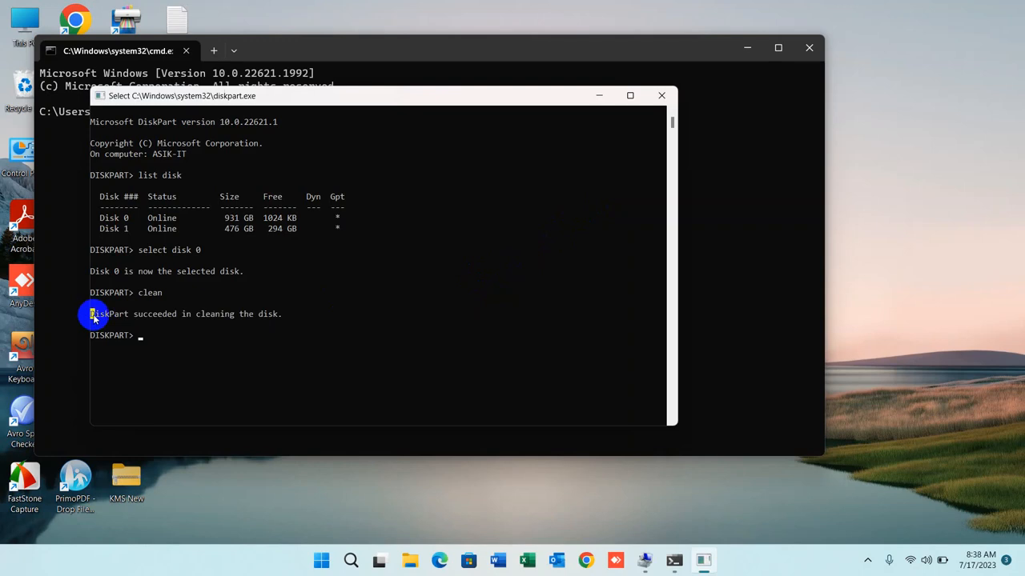
{"action": "left_click_drag", "start_coordinate": [92, 314], "coordinate": [279, 314]}
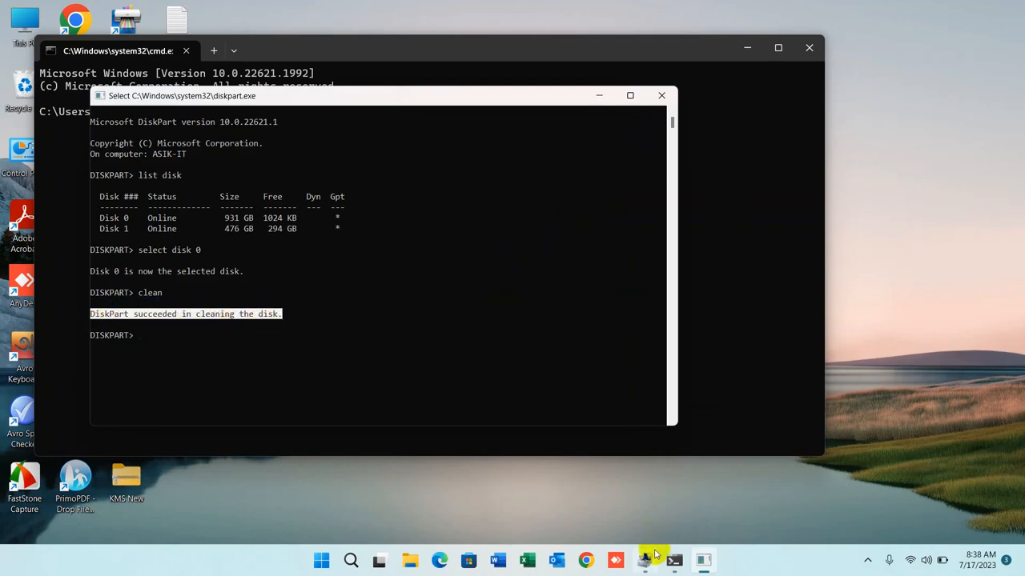
Switch to Computer Management to see Disk 0 unknown, not initialized, 931.51 GB unallocated
{"action": "left_click", "coordinate": [645, 559]}
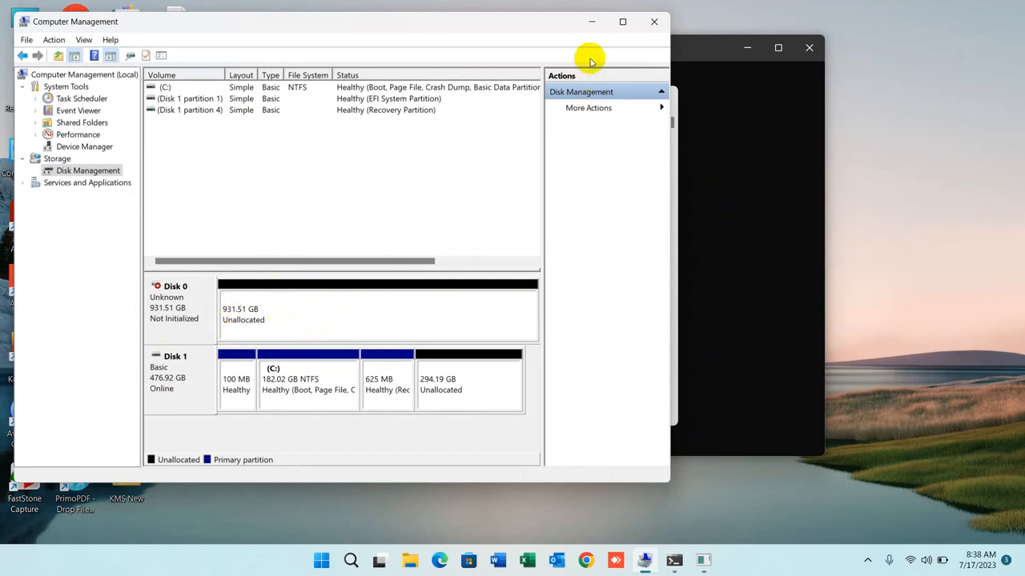
{"action": "mouse_move", "coordinate": [593, 21]}
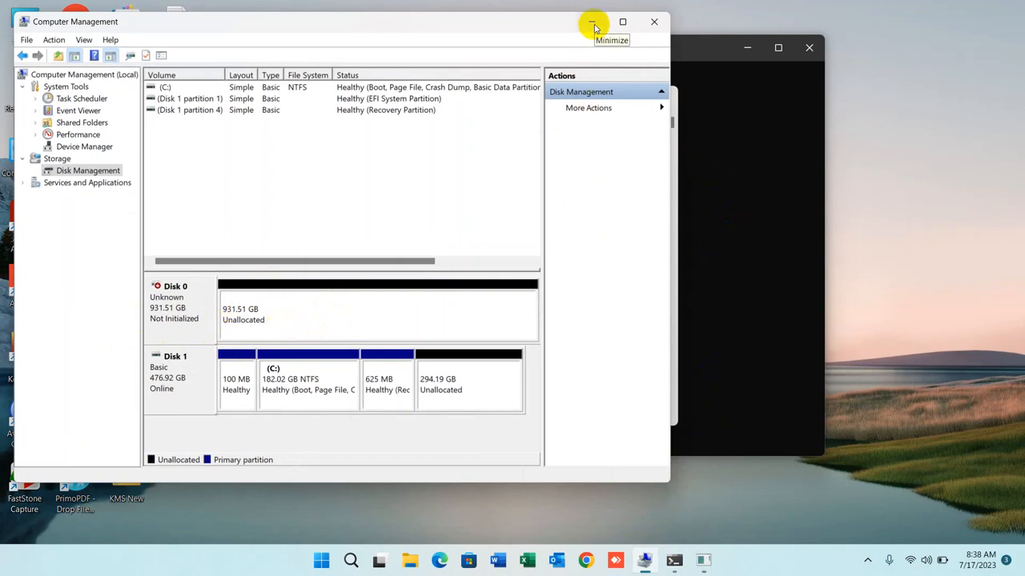
{"action": "mouse_move", "coordinate": [154, 251]}
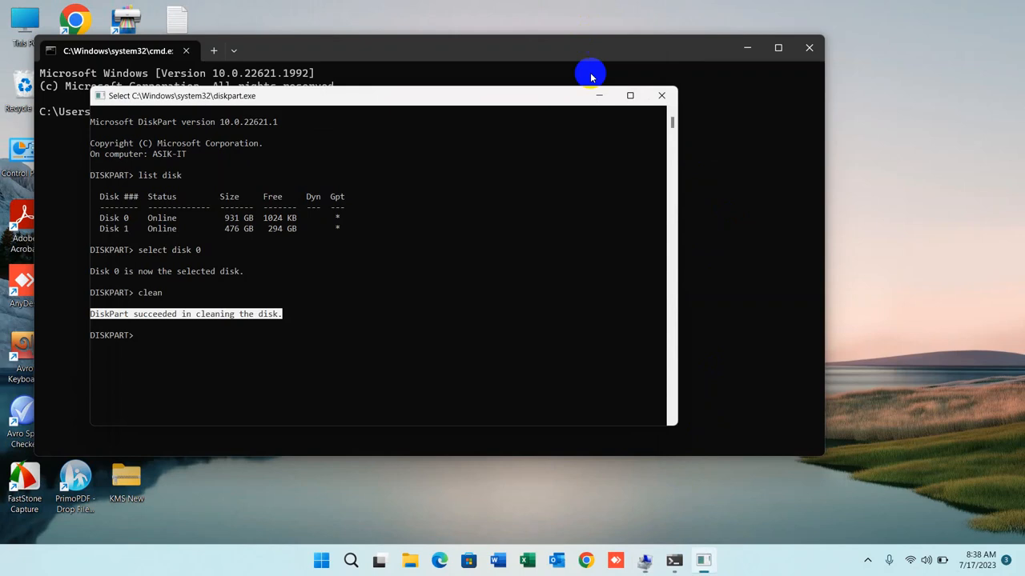
{"action": "mouse_move", "coordinate": [334, 336]}
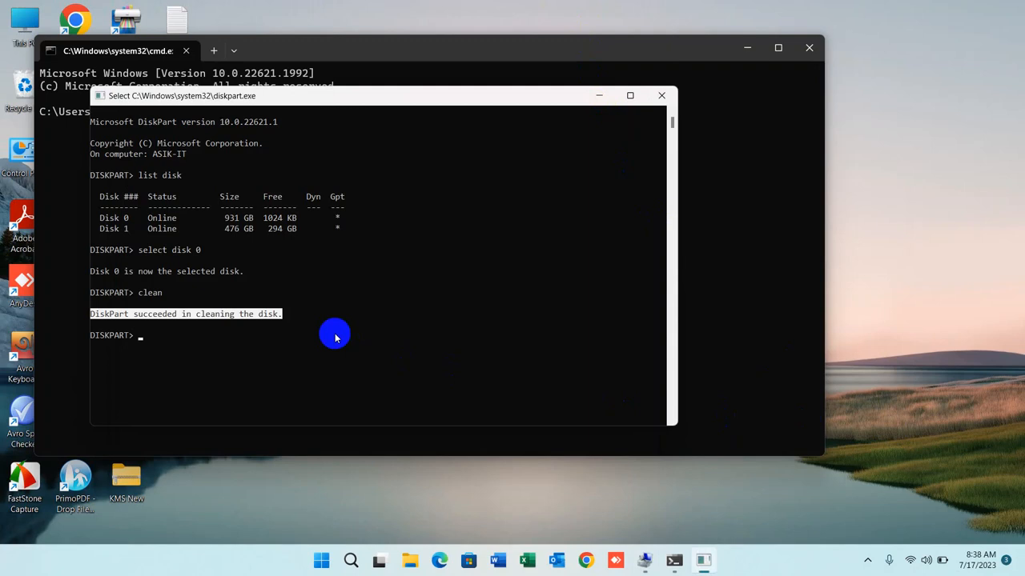
{"action": "mouse_move", "coordinate": [343, 354]}
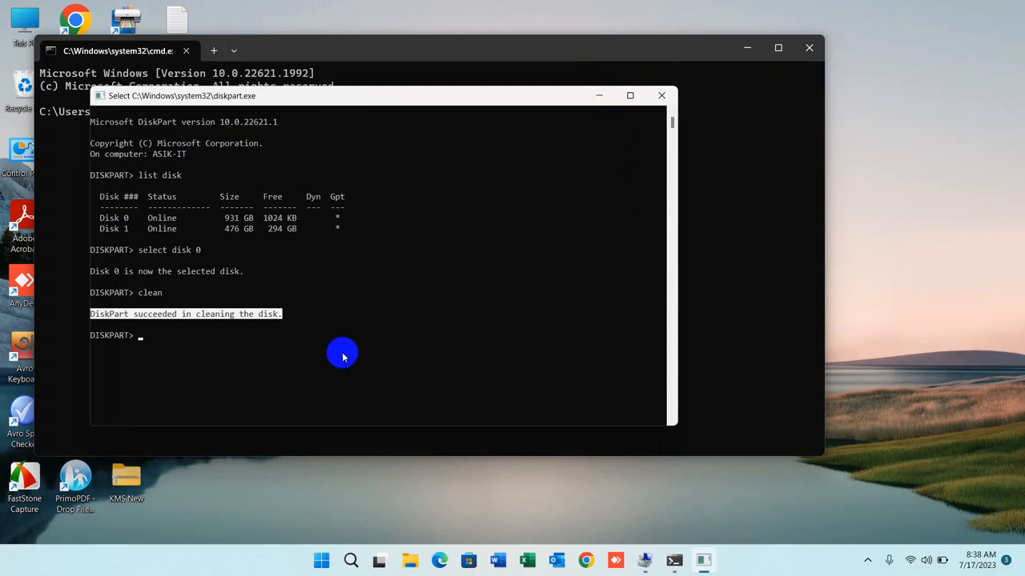